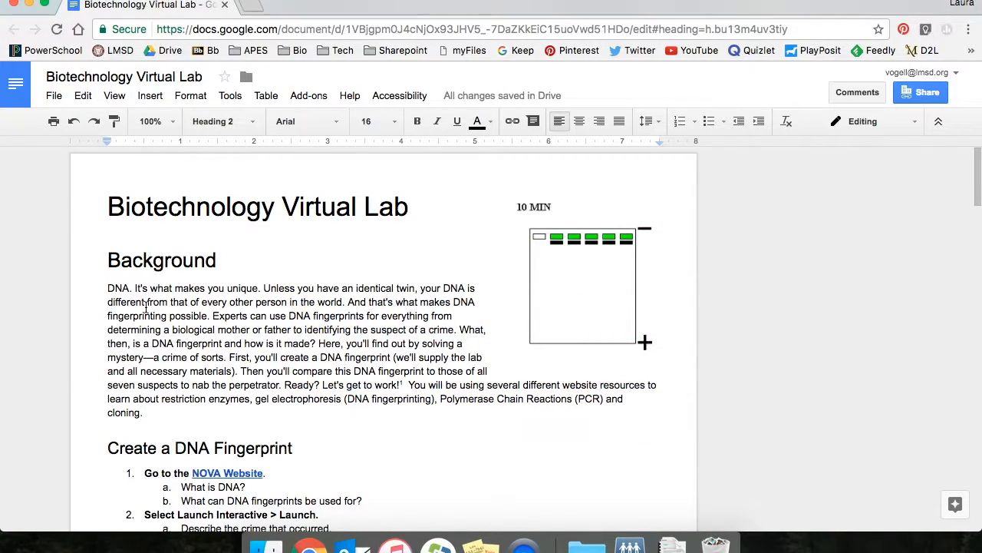
Step: Scroll down the Biotechnology Virtual Lab until the 'Check for understanding' heading is visible
{"action": "scroll", "scroll_direction": "down", "scroll_amount": 3}
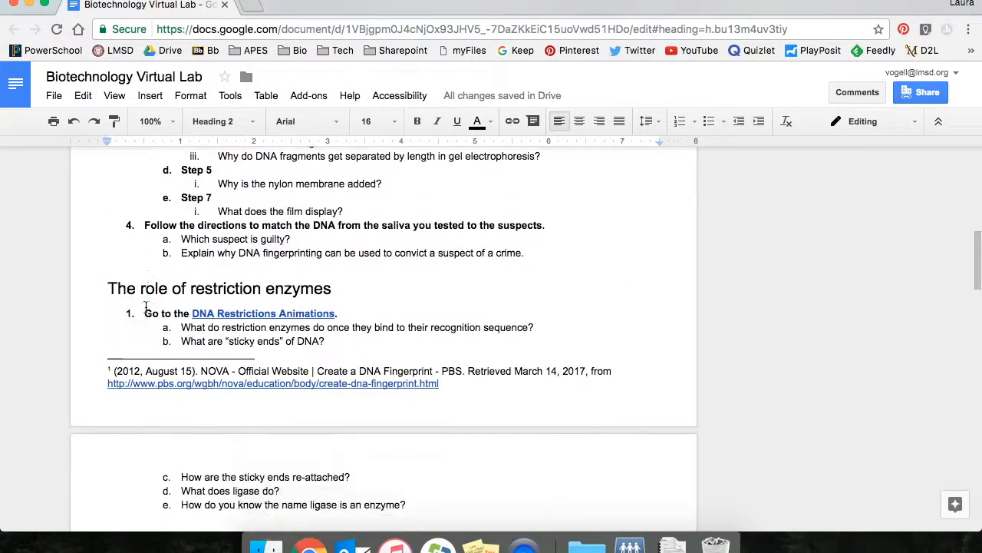
{"action": "scroll", "scroll_direction": "down", "scroll_amount": 3}
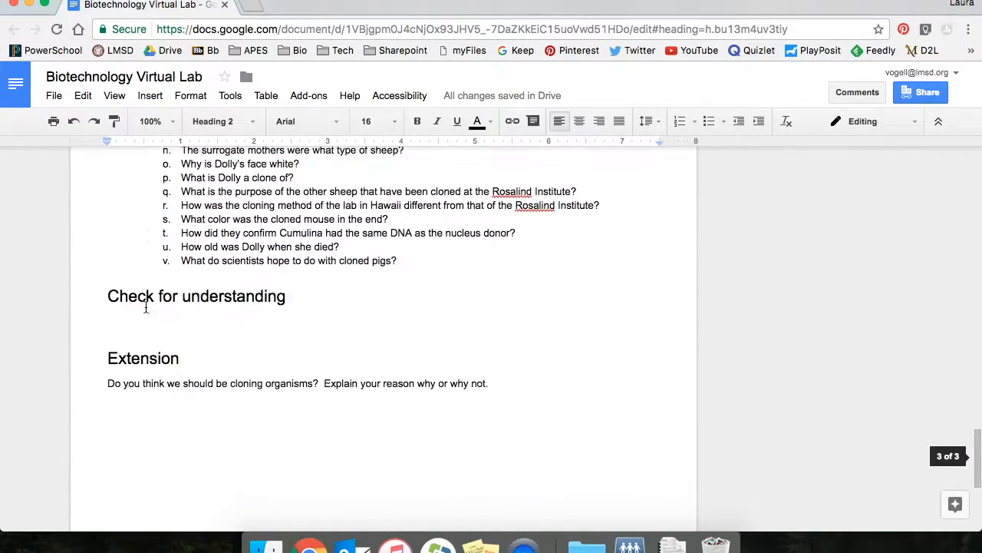
{"action": "scroll", "scroll_direction": "down", "scroll_amount": 3}
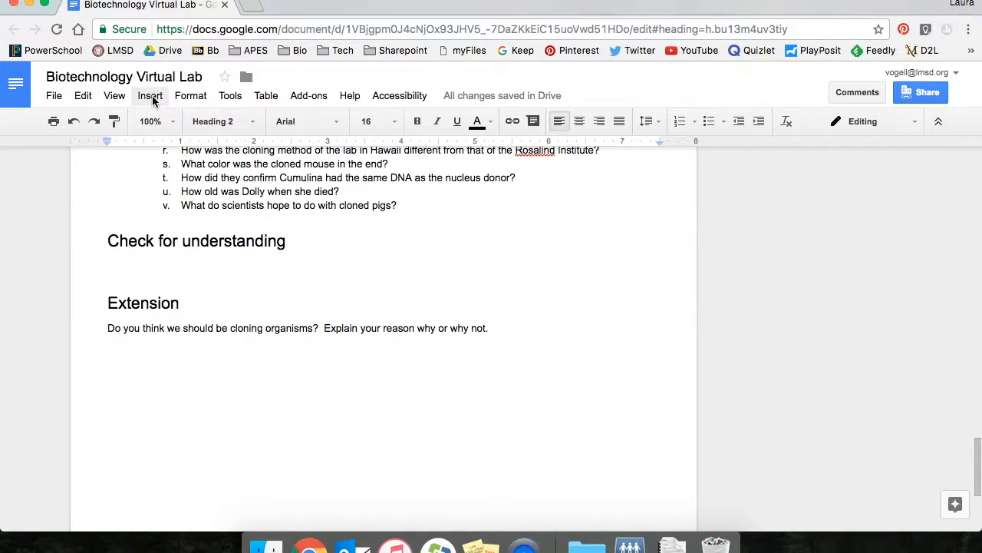
Step: Start a comment on 'understanding' via Insert, beginning the text 'Add link to'
{"action": "left_click", "coordinate": [150, 95]}
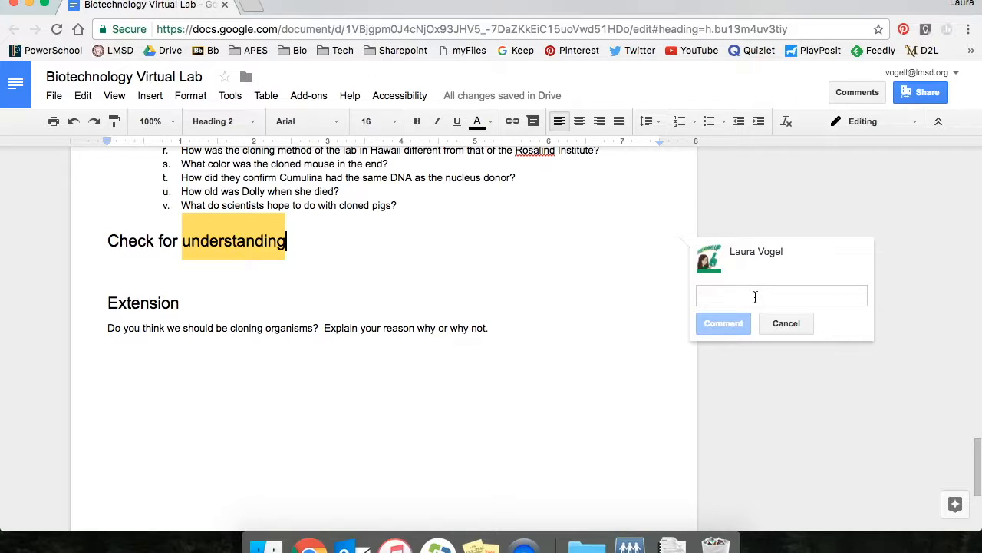
{"action": "key", "text": "Cmd+Option+M"}
{"action": "type", "text": "Add link to"}
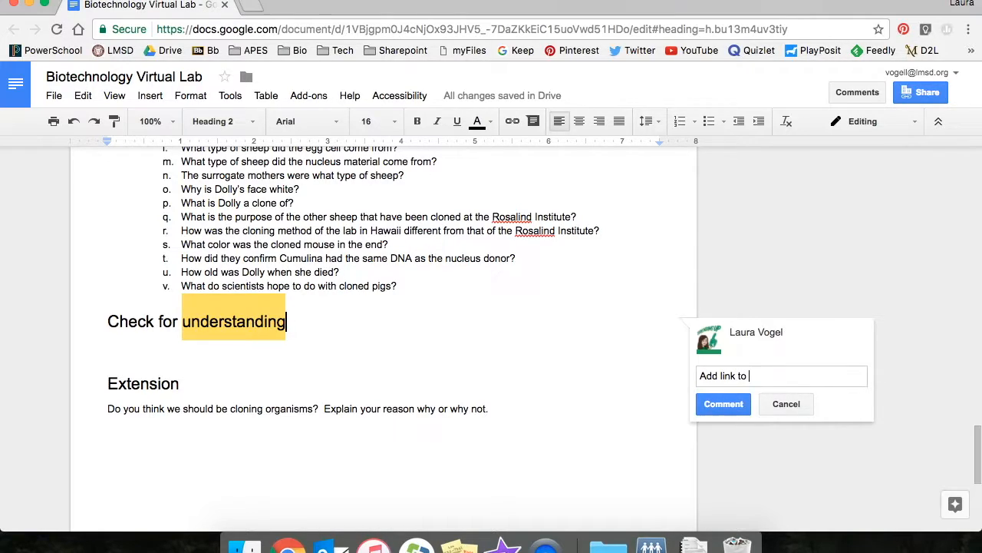
Step: Complete the comment to read 'Add link to Google form here' and begin a '+k' mention
{"action": "type", "text": "Google form here"}
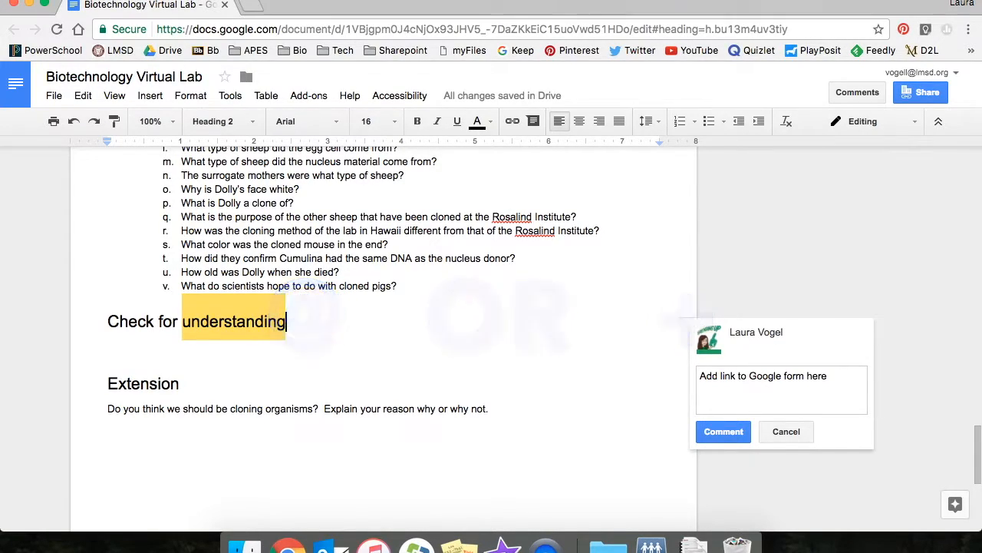
{"action": "type", "text": "+k"}
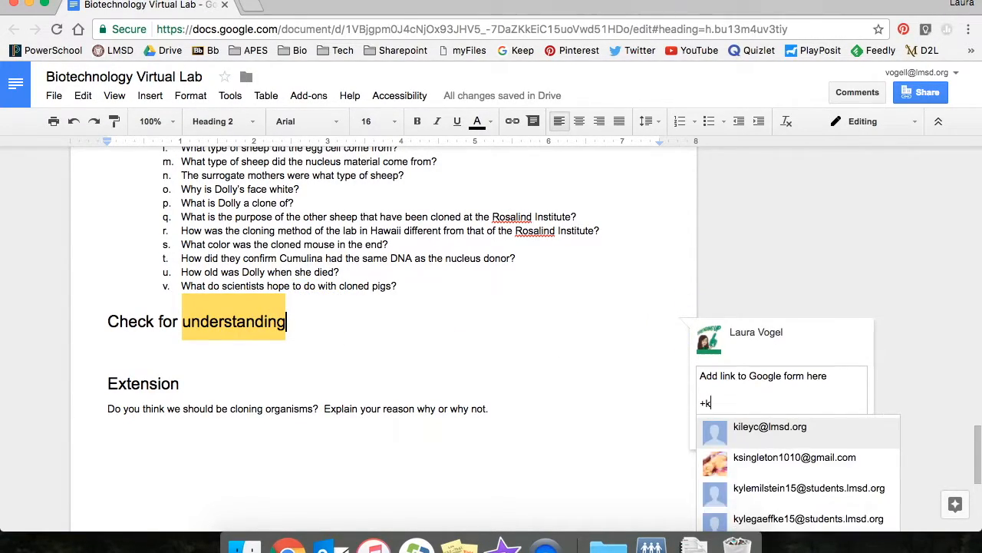
Step: Finish typing the collaborator's name and pick their address from the suggestion list
{"action": "type", "text": "idd"}
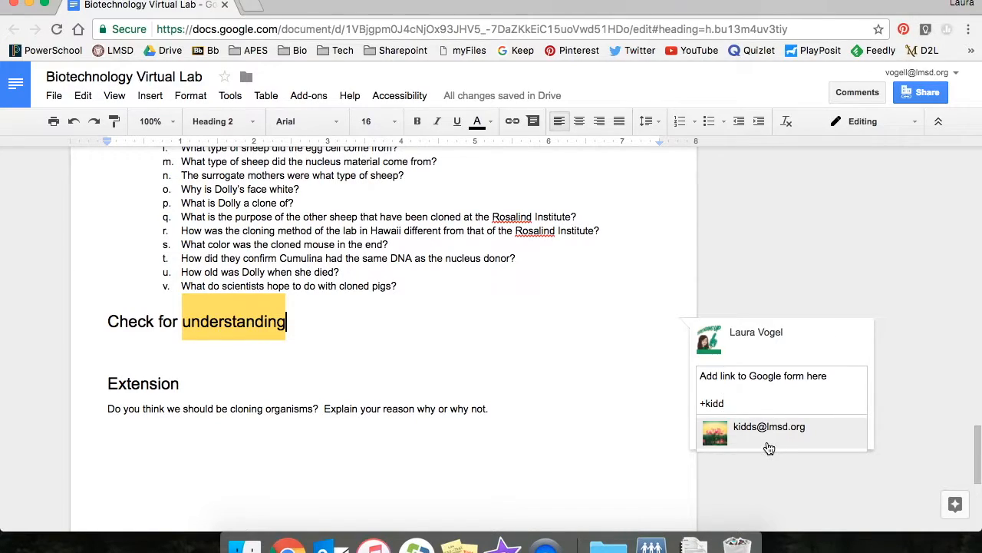
{"action": "left_click", "coordinate": [769, 433]}
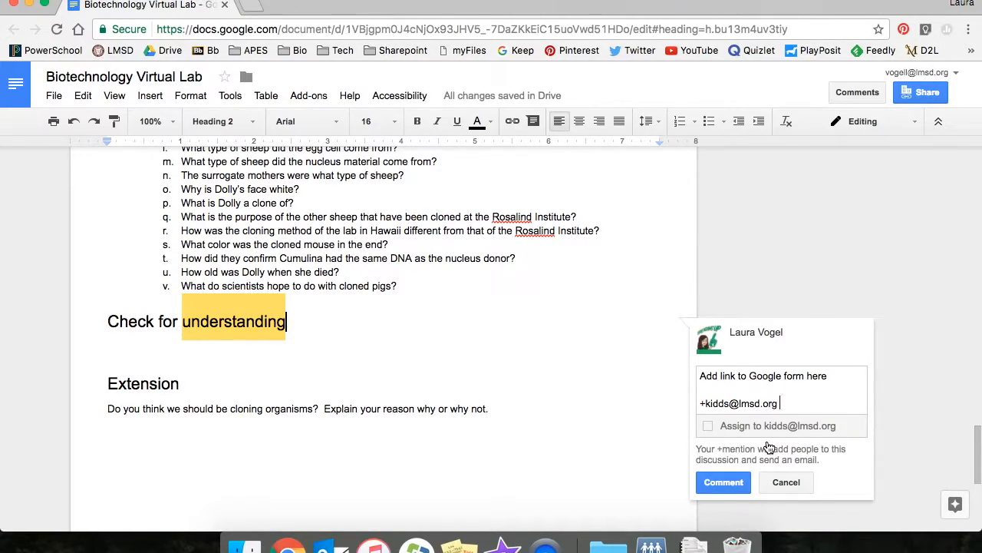
{"action": "mouse_move", "coordinate": [723, 482]}
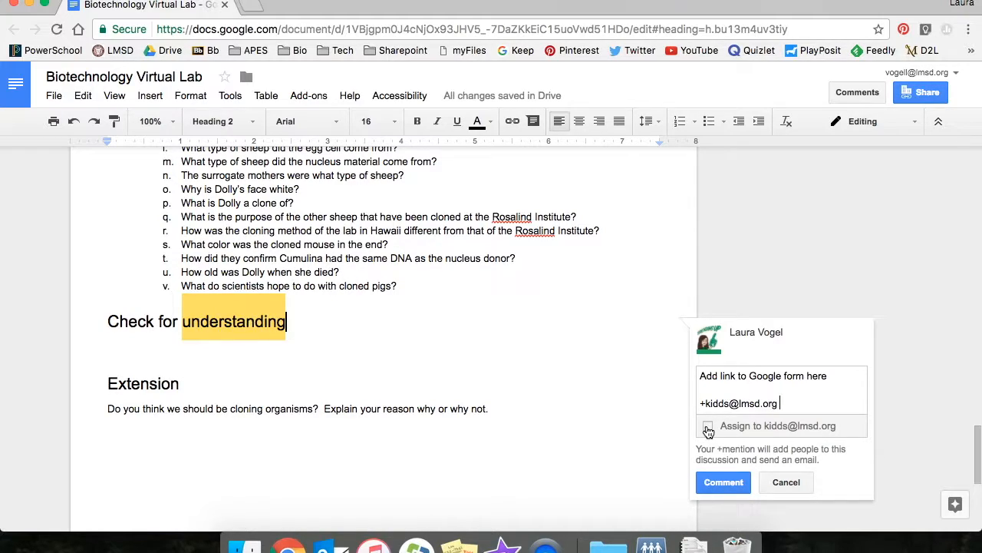
Step: Tick 'Assign to' for the tagged collaborator and post the comment with the Assign button
{"action": "left_click", "coordinate": [709, 427]}
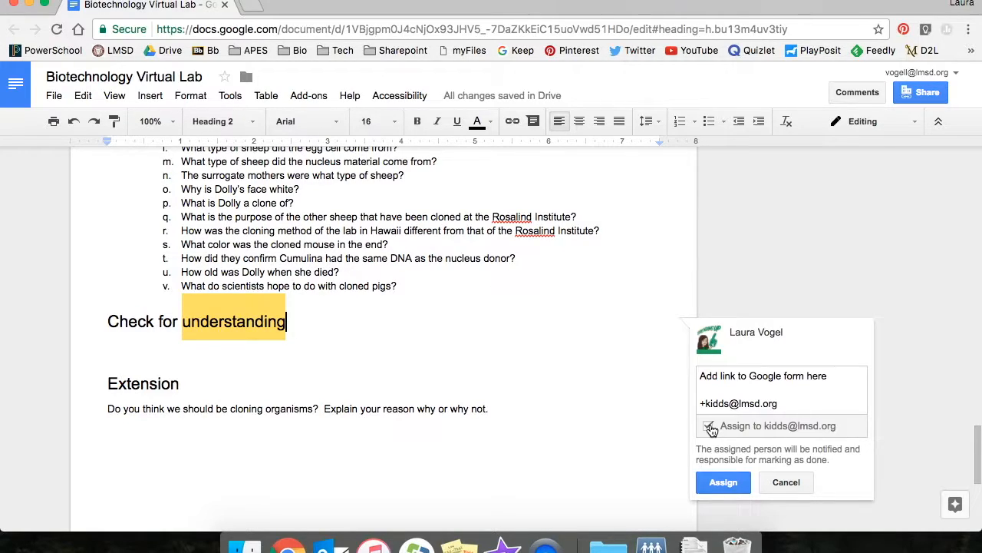
{"action": "left_click", "coordinate": [723, 482]}
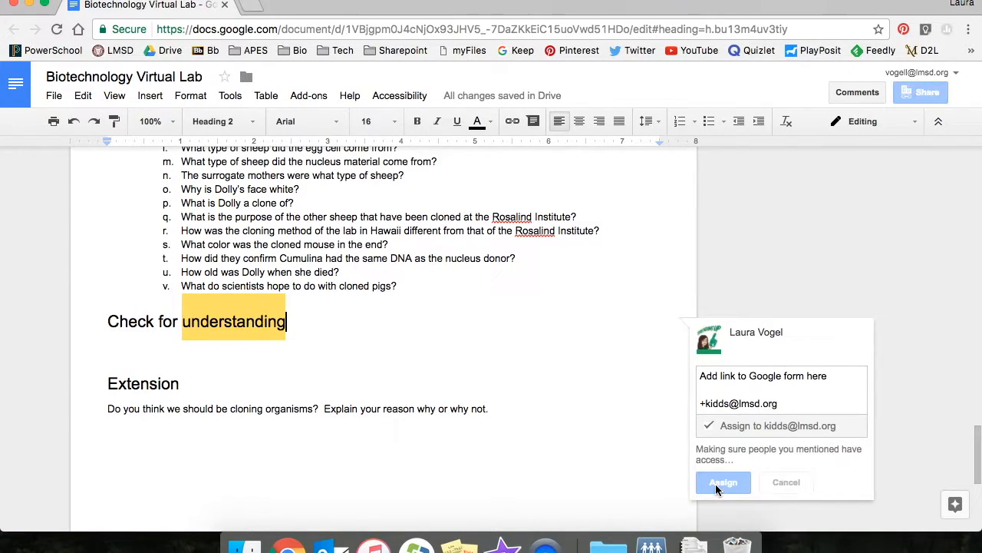
{"action": "left_click", "coordinate": [723, 482]}
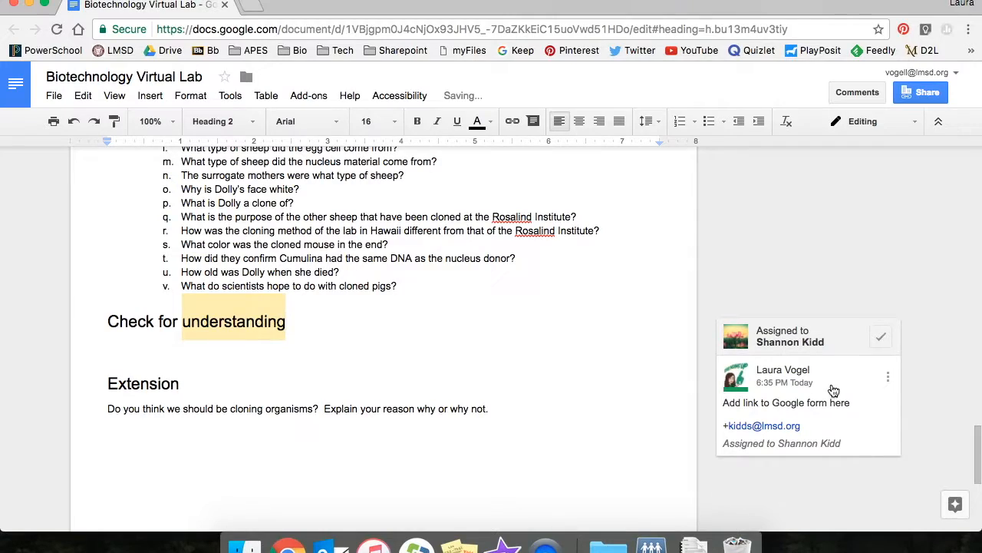
{"action": "mouse_move", "coordinate": [880, 338]}
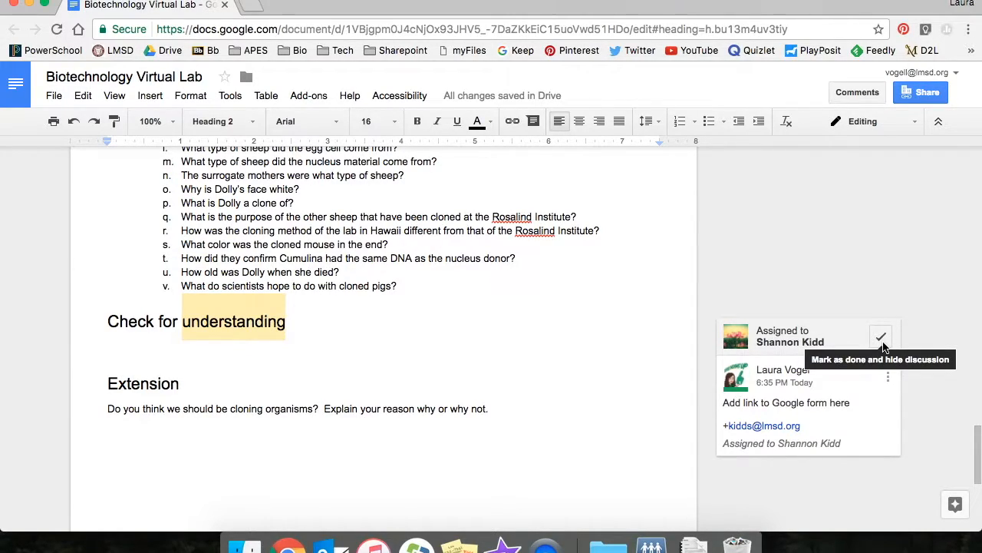